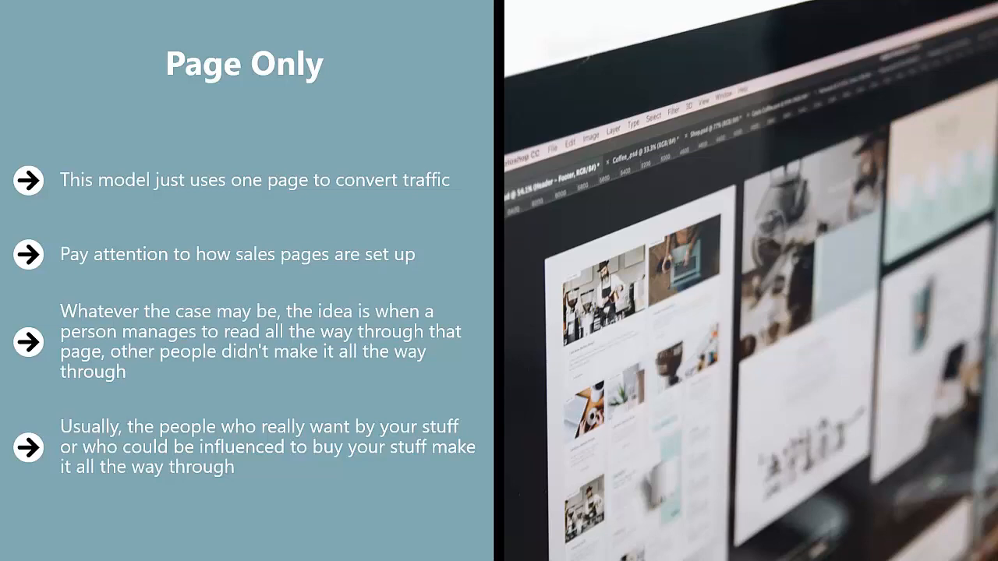
pyautogui.press('right')
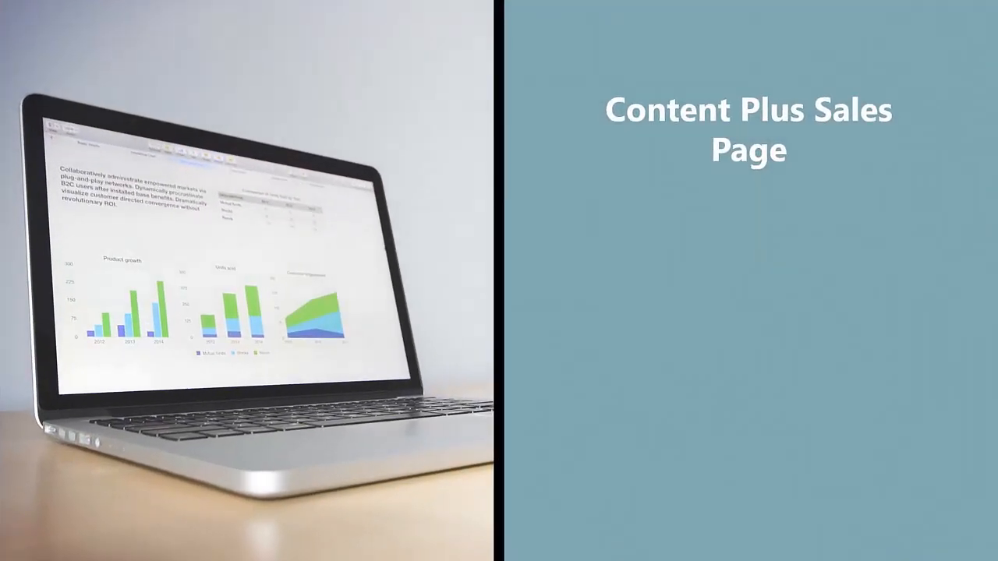